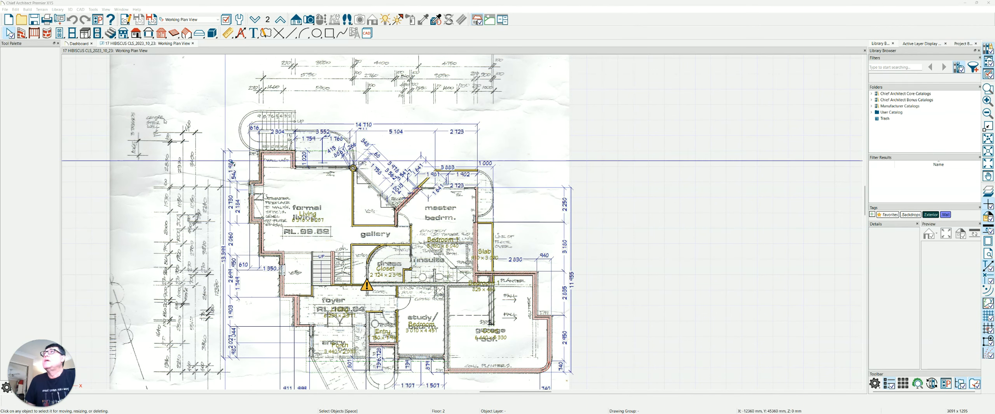
# - Open a Perspective Full Overview camera showing the whole house model in 3D
pyautogui.click(70, 8)
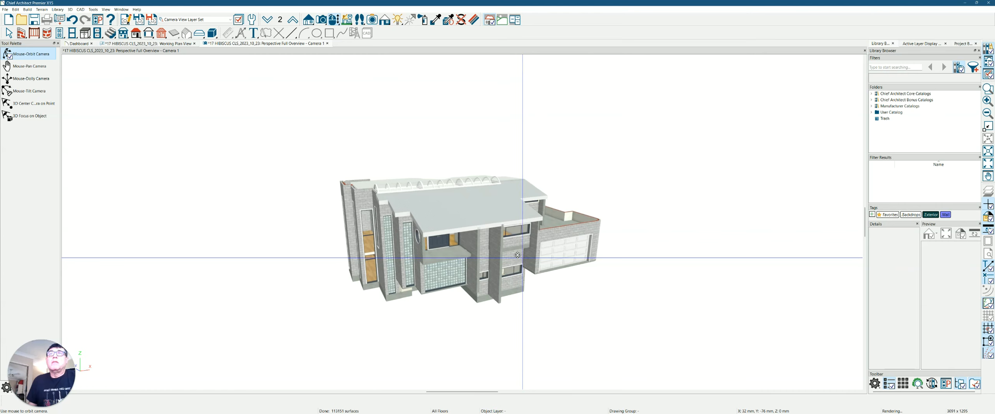
# - Orbit past the garage side around to the rear curved glazed facade and balconies
pyautogui.moveTo(516, 255); pyautogui.dragTo(550, 247)
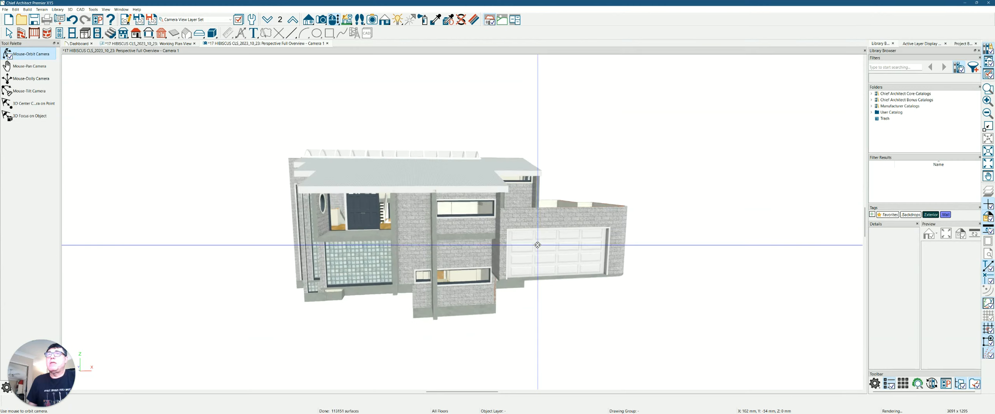
pyautogui.moveTo(537, 245); pyautogui.dragTo(496, 246)
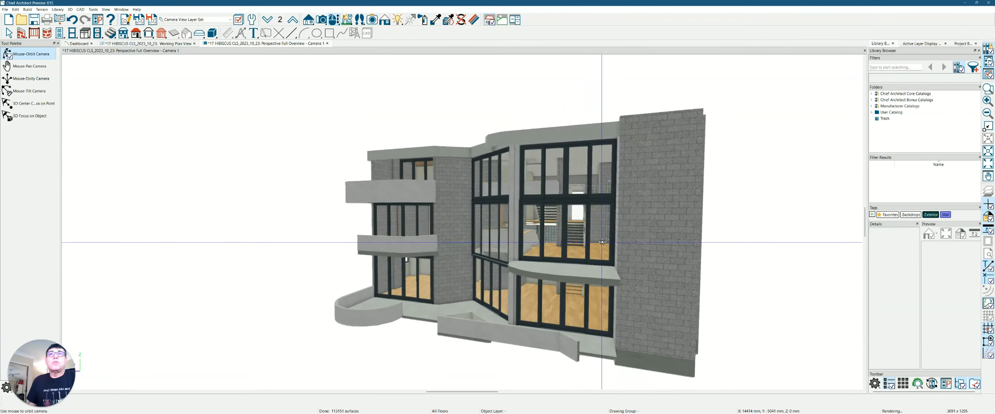
# - Orbit higher above the rear and closer in to show the roof edge and double-height glazed atrium
pyautogui.moveTo(602, 243); pyautogui.dragTo(613, 243)
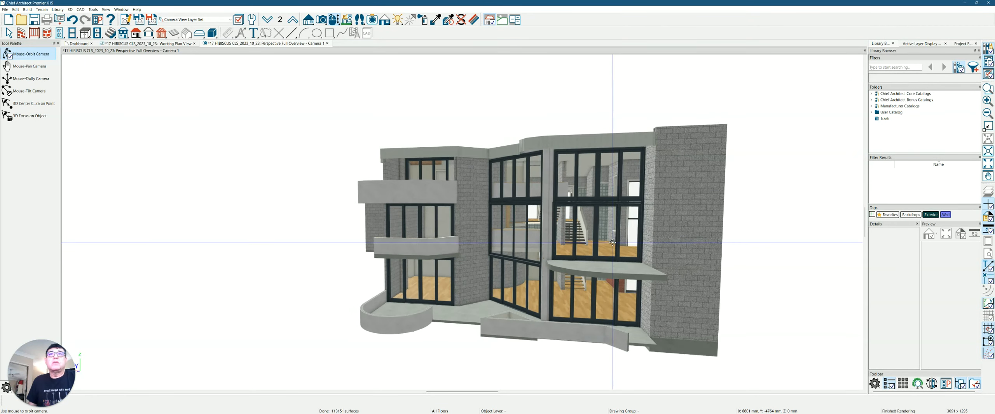
pyautogui.moveTo(613, 243); pyautogui.dragTo(625, 244)
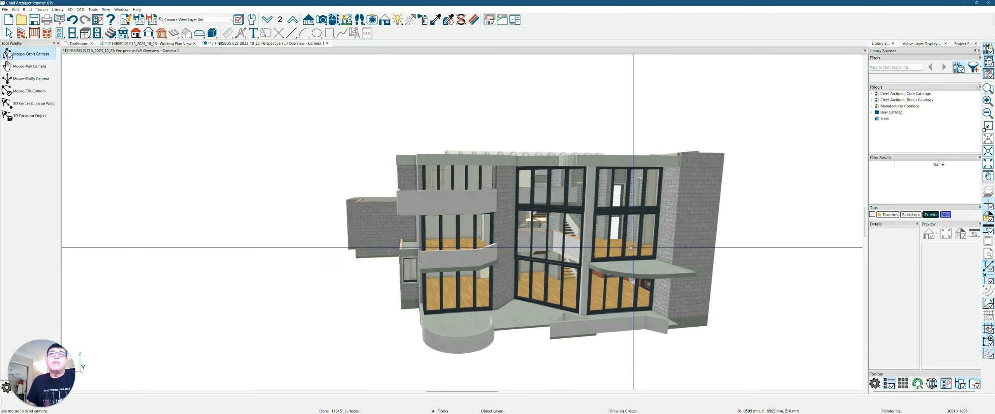
pyautogui.moveTo(631, 248); pyautogui.dragTo(594, 250)
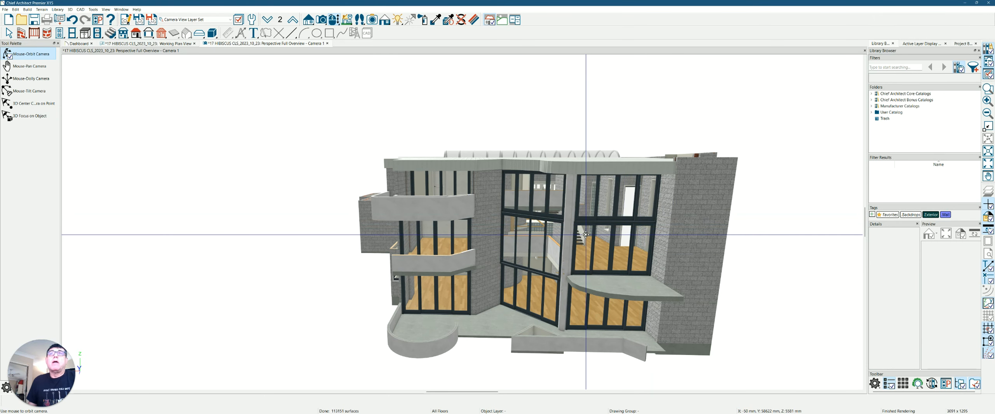
pyautogui.moveTo(584, 235); pyautogui.dragTo(596, 240)
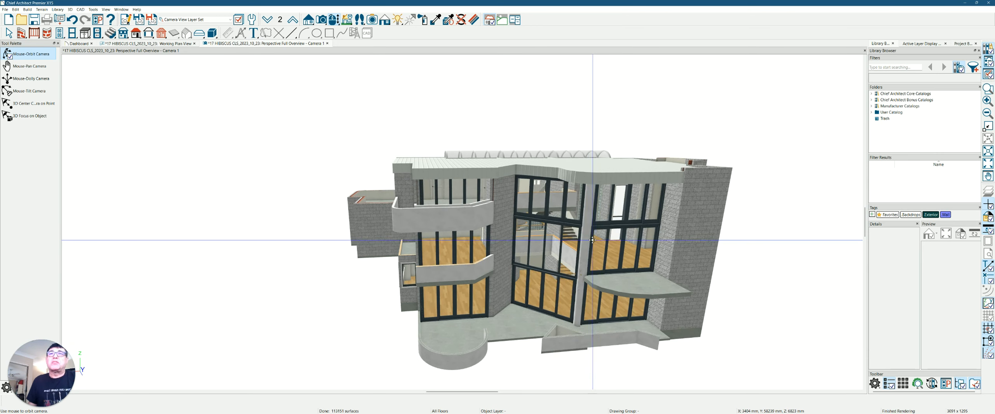
pyautogui.moveTo(591, 240); pyautogui.dragTo(558, 241)
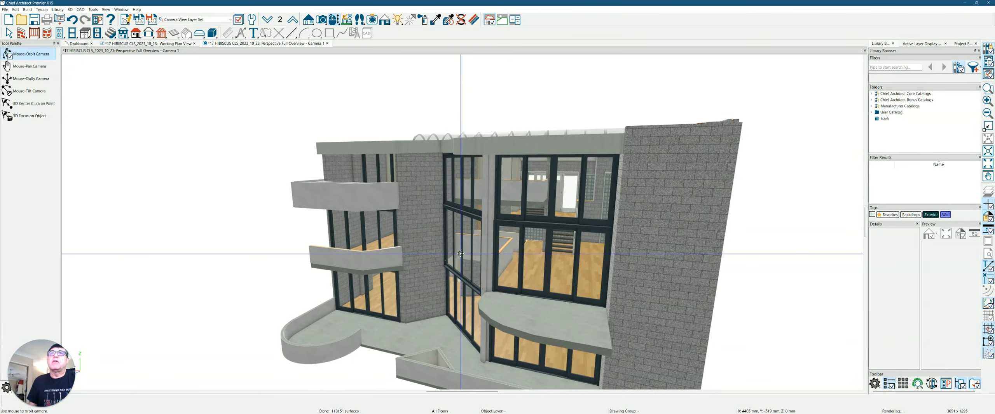
pyautogui.moveTo(460, 254); pyautogui.dragTo(485, 261)
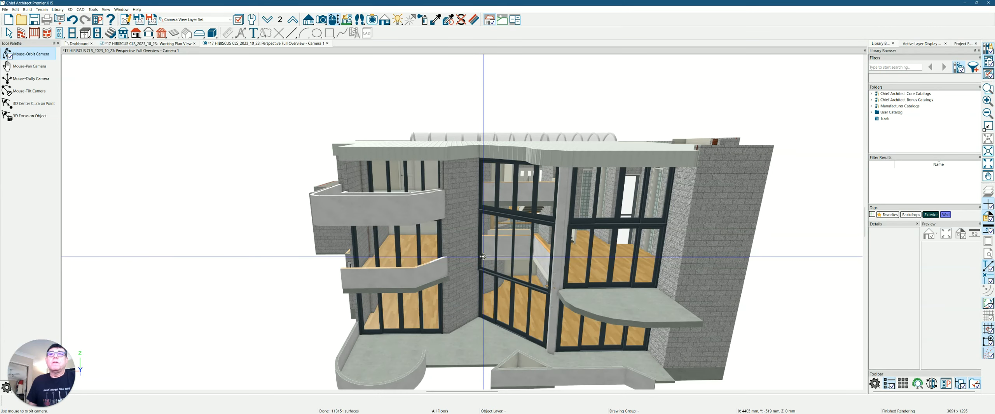